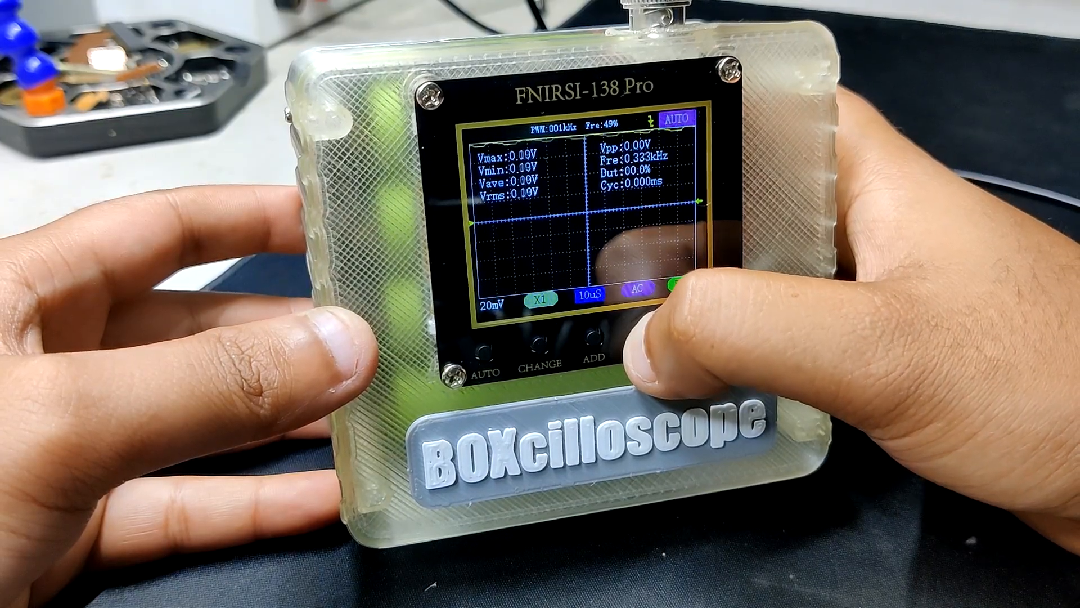
# - Scroll the PCBWay homepage down past the Instant Quote banner to the assembly promotion and Latest orders sections
pyautogui.click(593, 338)
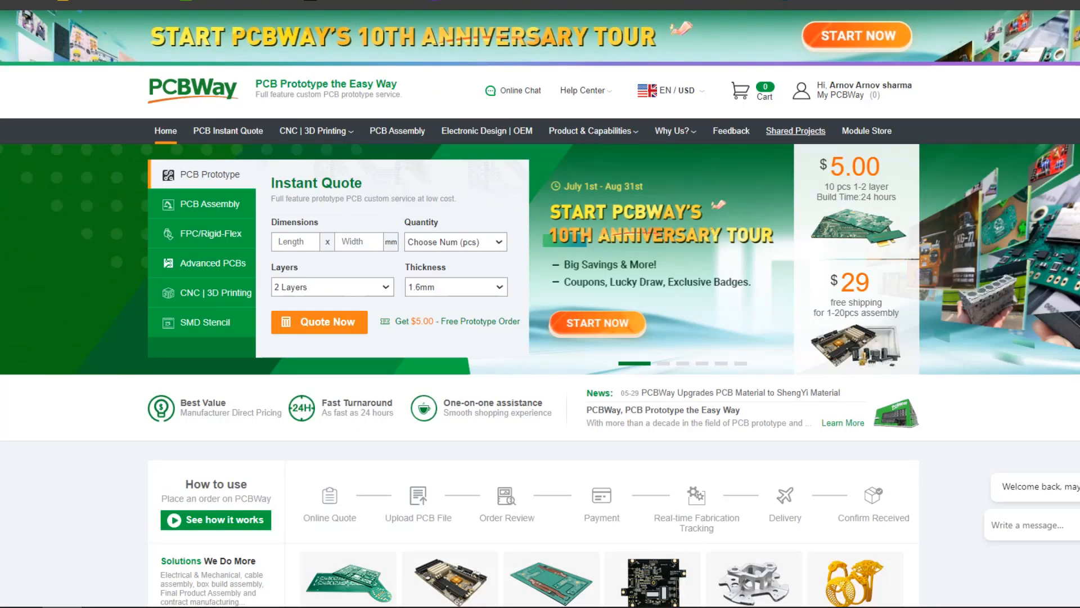
pyautogui.scroll(-3)
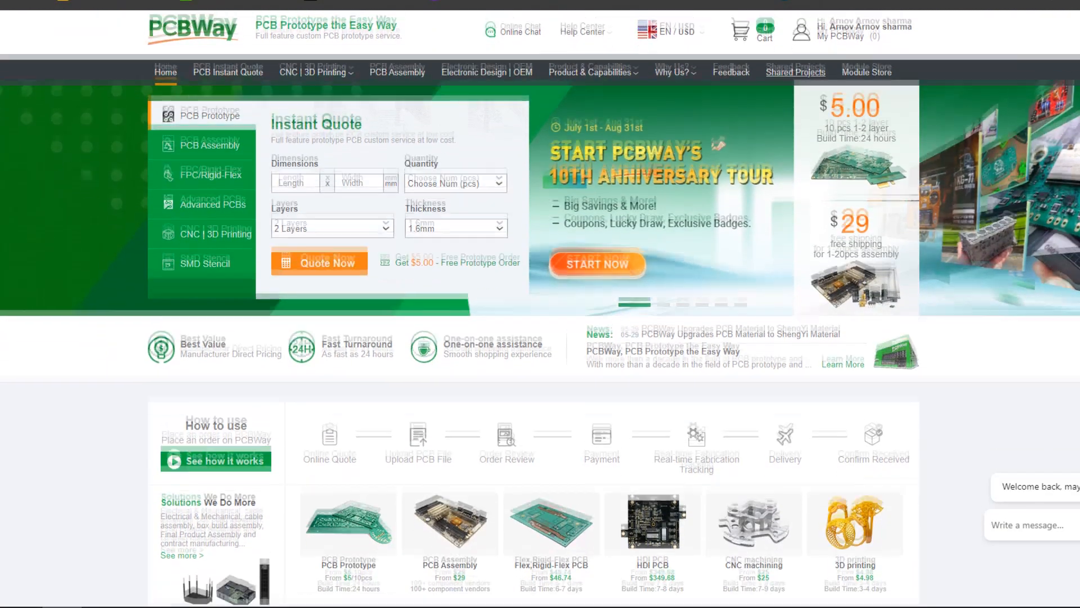
pyautogui.scroll(-3)
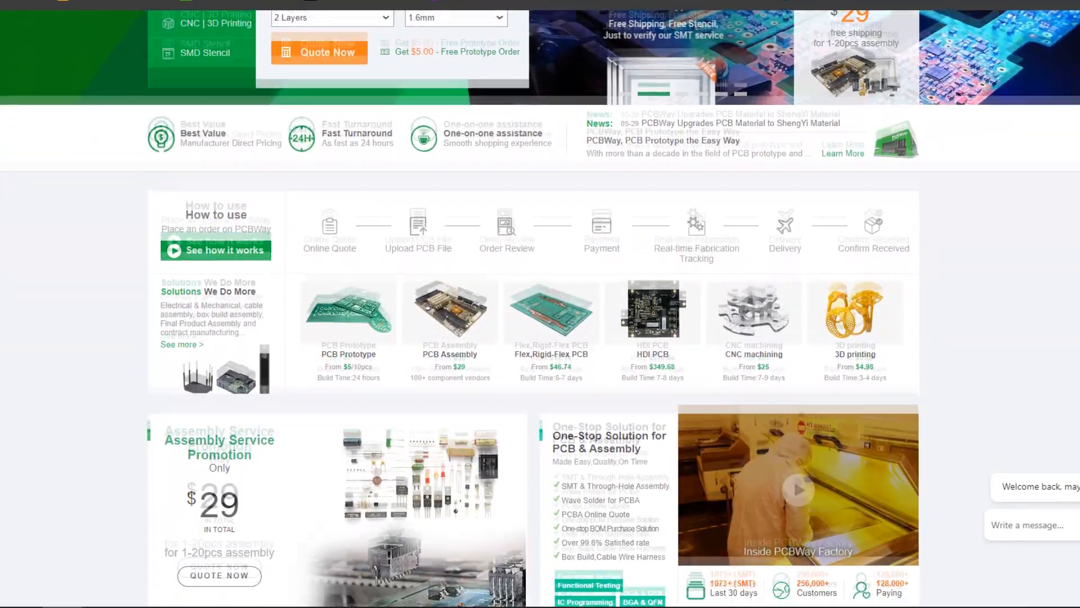
pyautogui.scroll(-3)
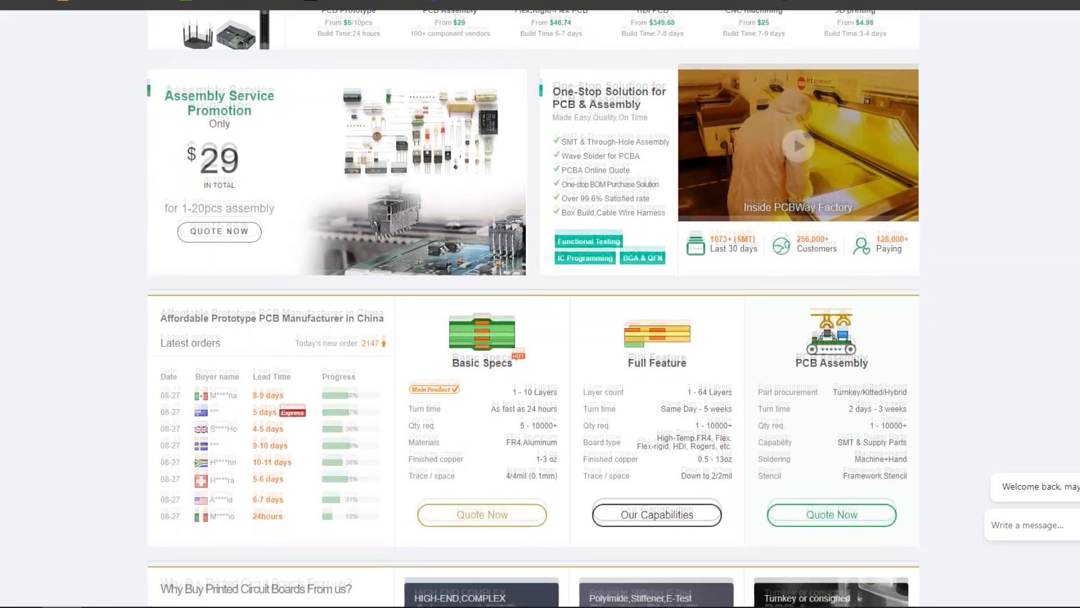